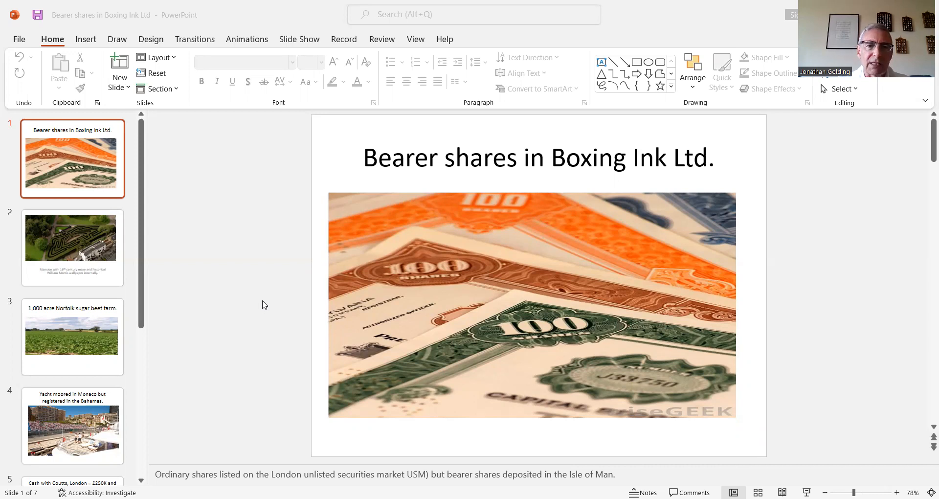
mouse_move(138, 352)
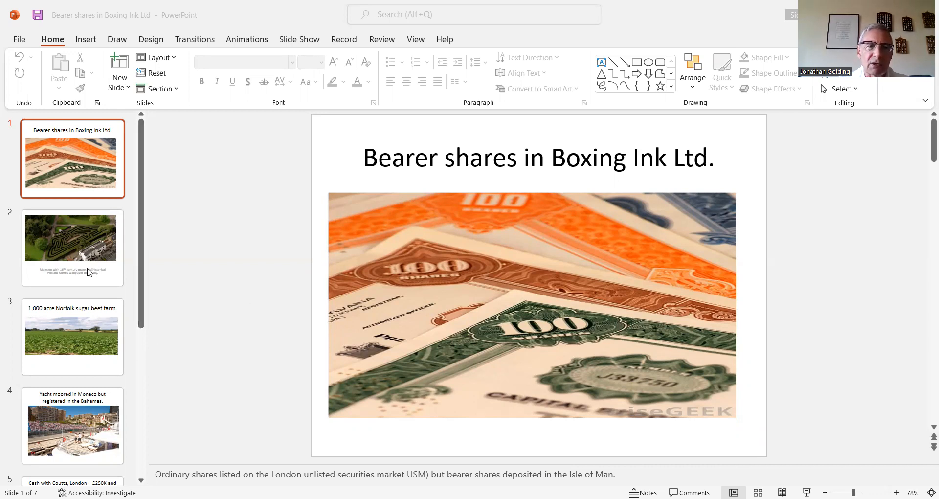
- Show slide 2 (mansion and maze), then slide 3, the 1,000 acre Norfolk sugar beet farm
left_click(72, 248)
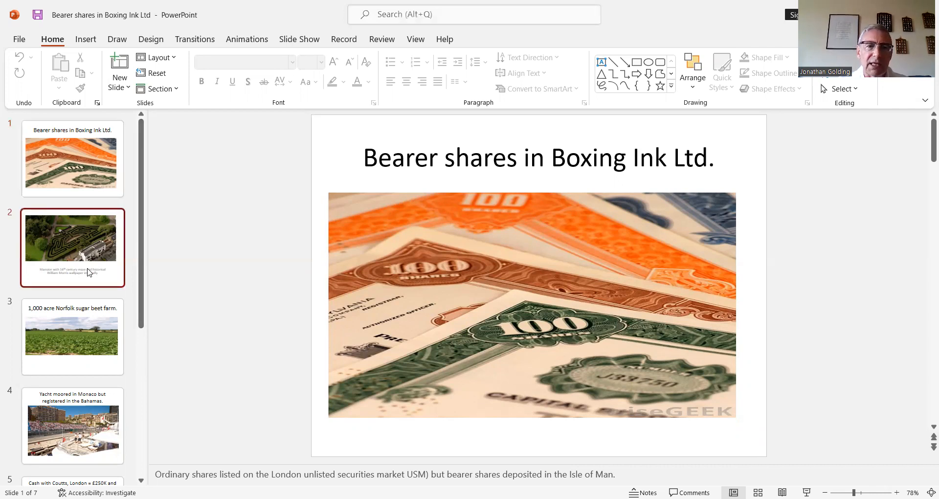
left_click(72, 248)
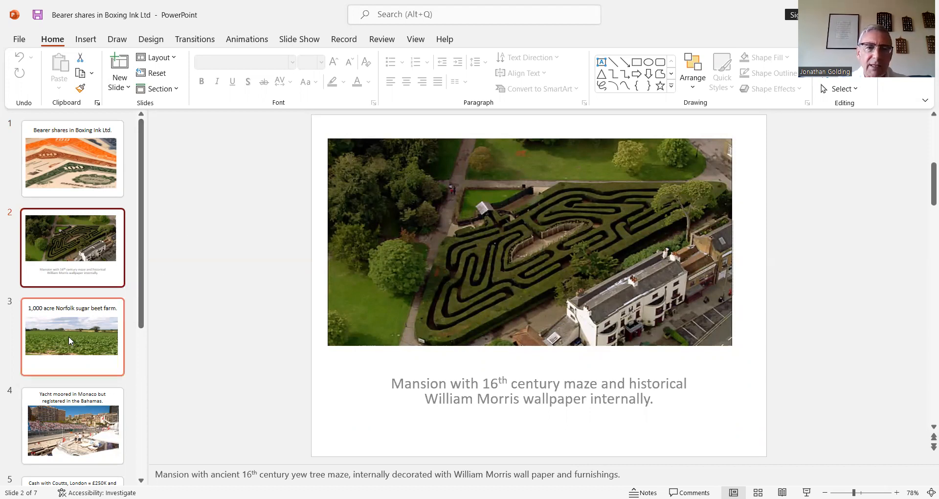
left_click(72, 336)
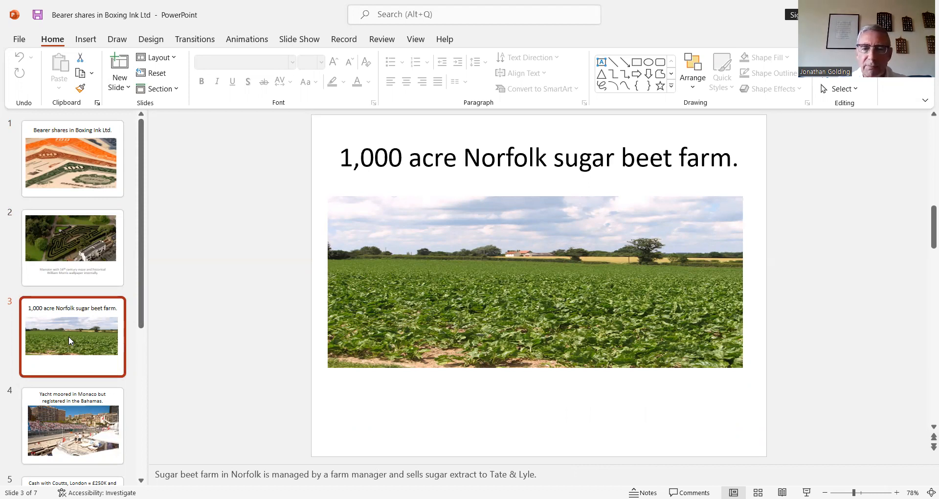
- Show slide 4, the yacht moored in Monaco, and bring slides 5–7 into view
left_click(72, 425)
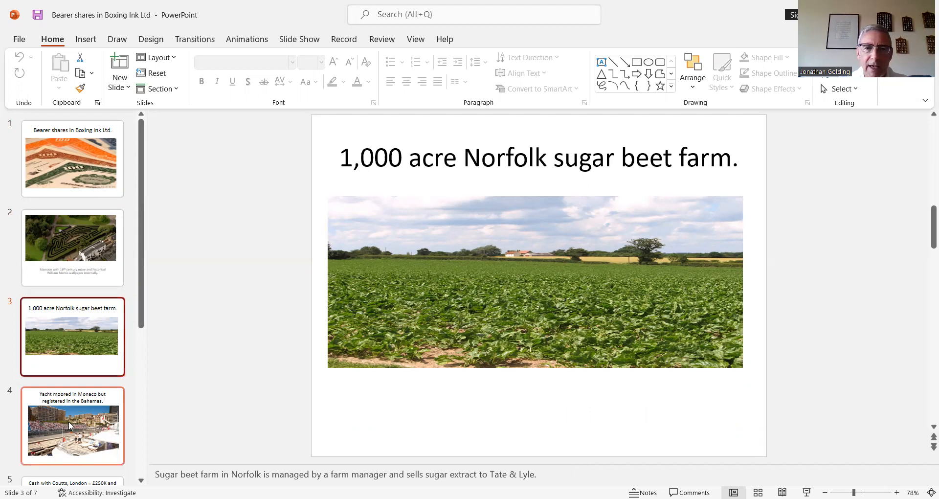
left_click(72, 425)
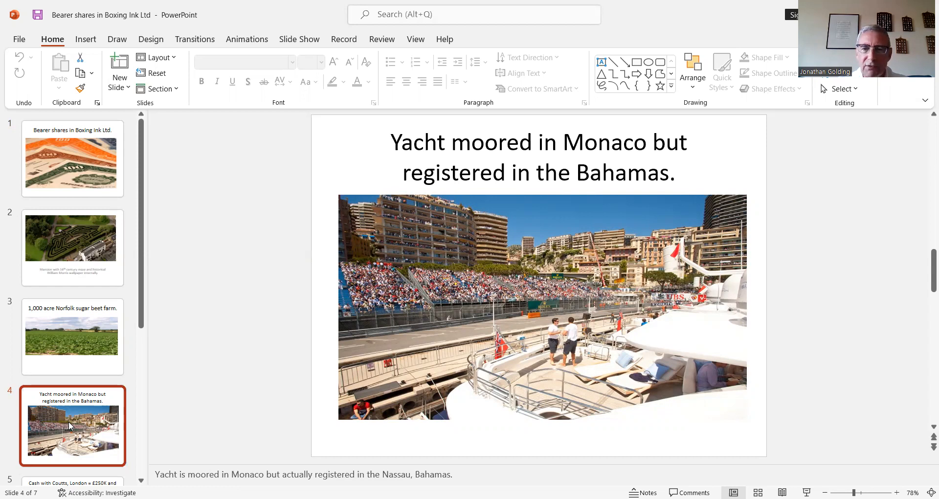
left_click(71, 336)
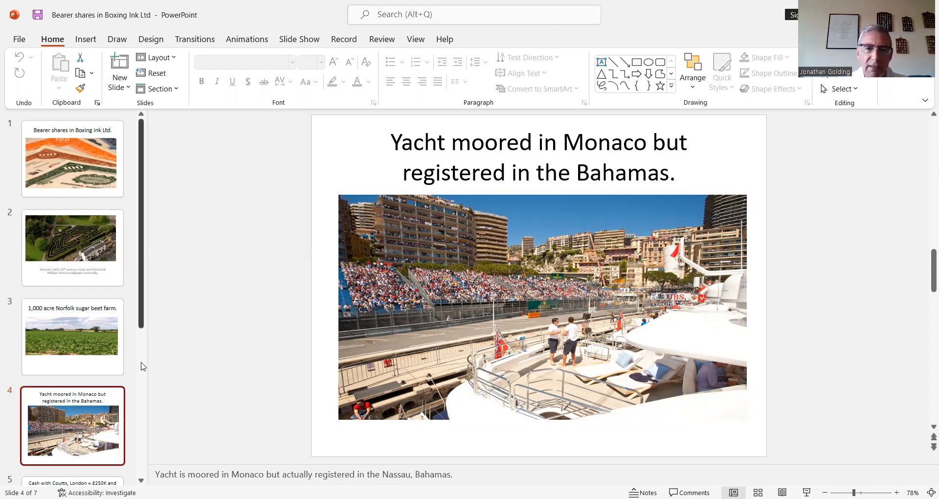
scroll("down", 3)
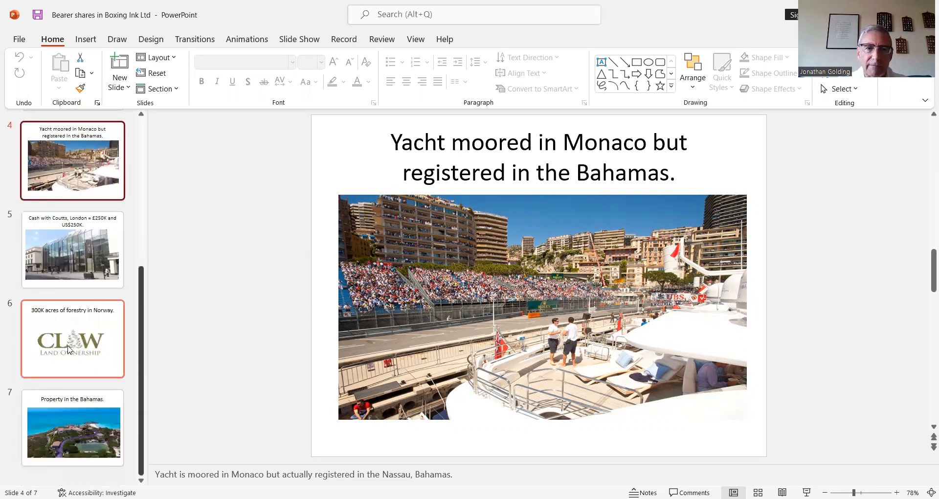
mouse_move(72, 249)
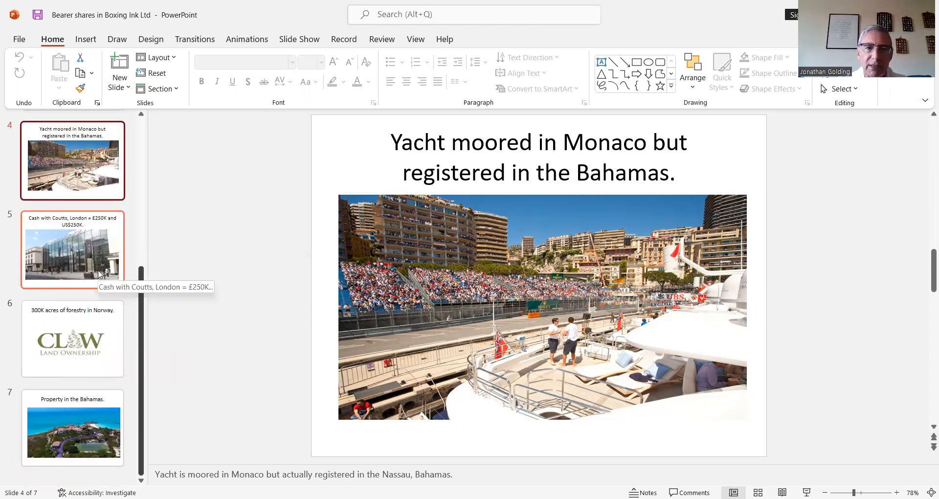
- Show slide 5, cash with Coutts, London of £250K and US$250K
left_click(72, 249)
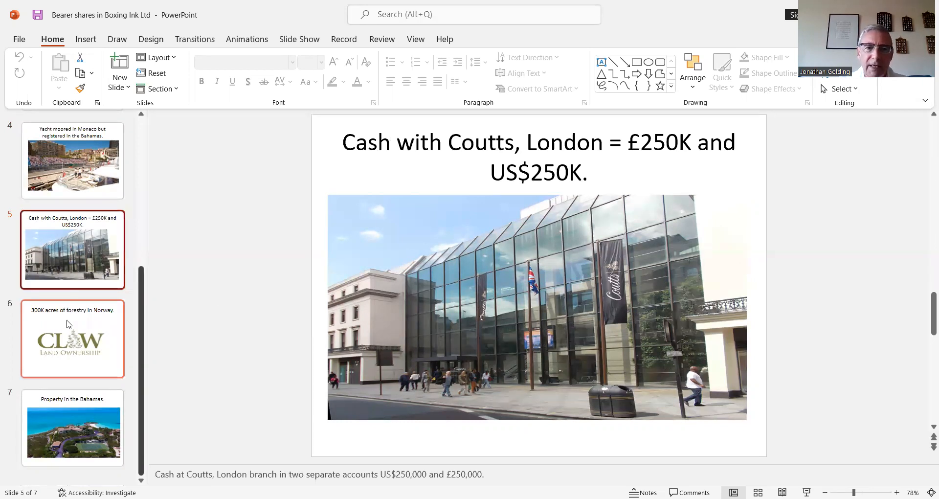
- Show slide 6, 300K acres of forestry in Norway, with its speaker note
left_click(72, 338)
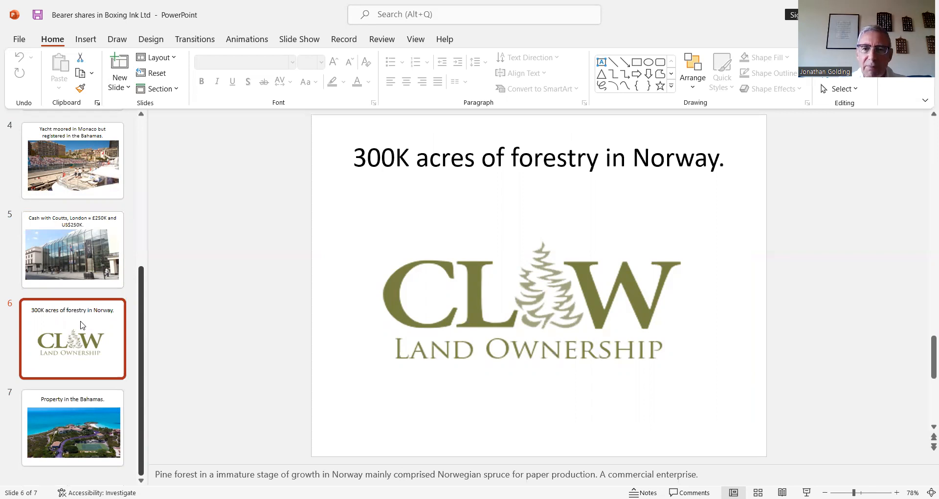
mouse_move(75, 418)
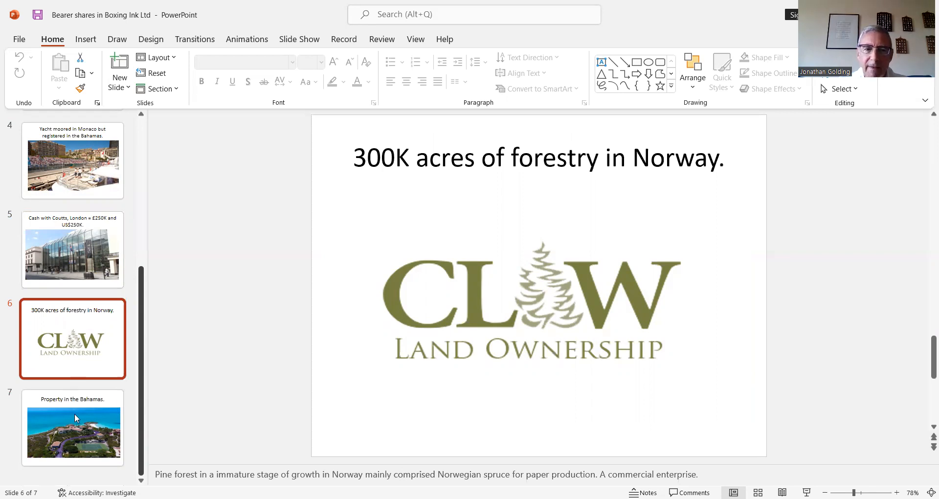
left_click(72, 427)
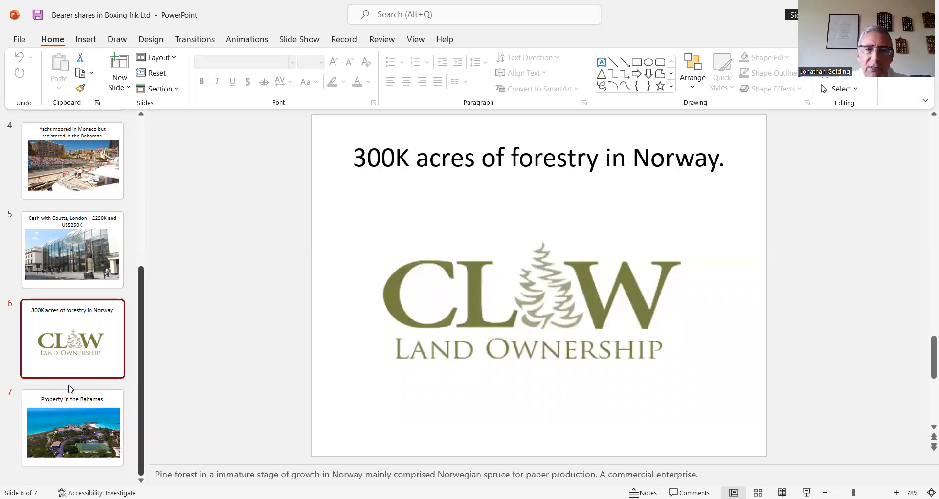
left_click(72, 427)
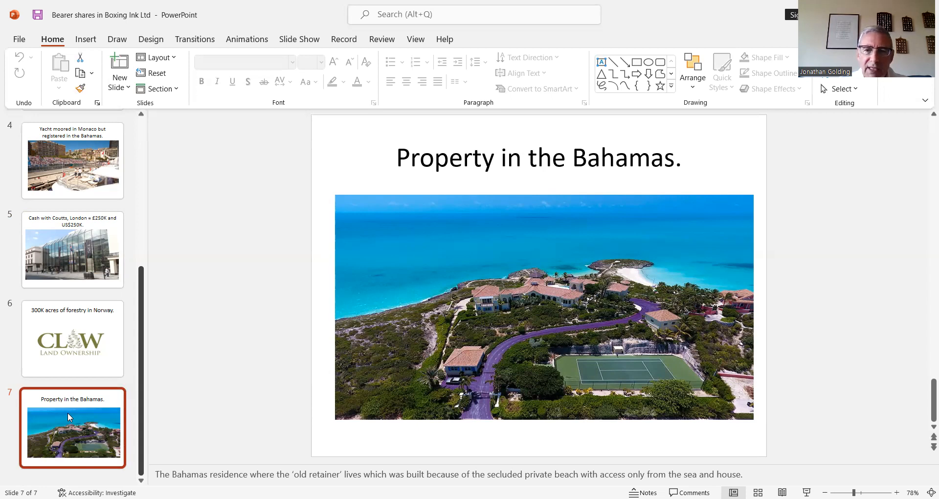
left_click(72, 338)
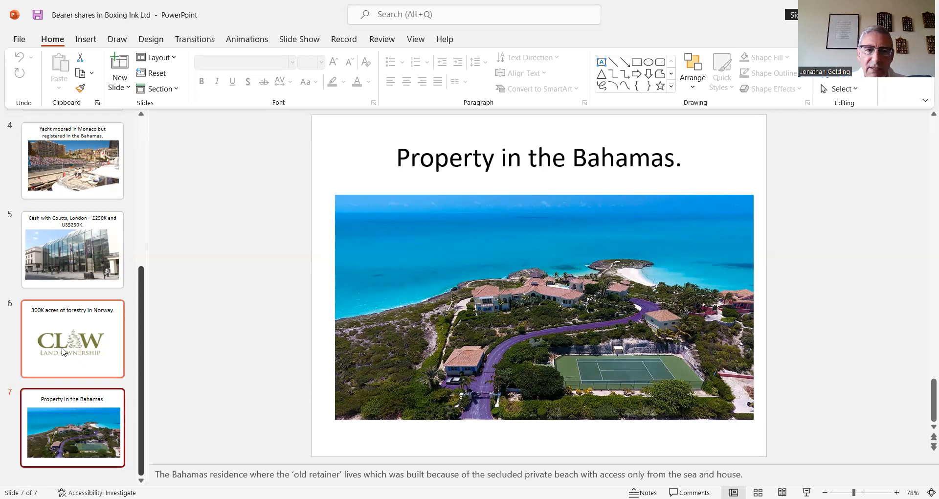
left_click(72, 338)
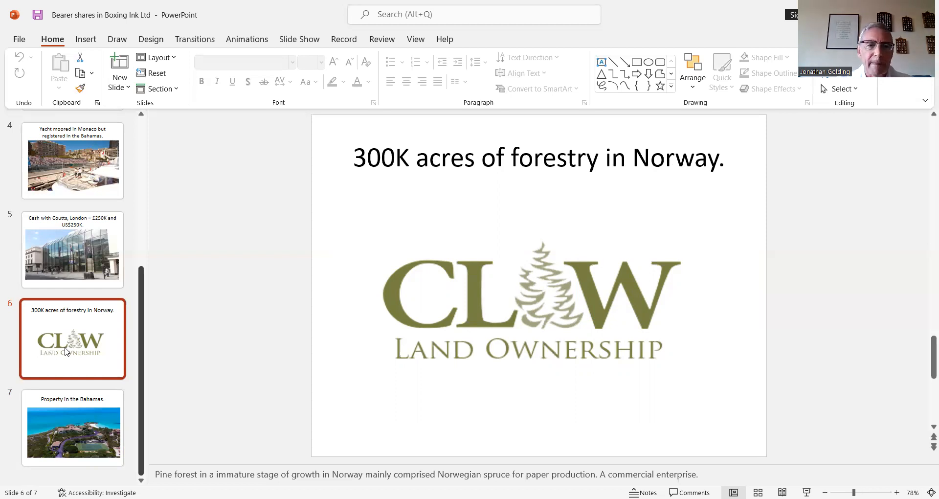
- Return from the Norway forestry slide to slide 5, cash with Coutts
left_click(72, 249)
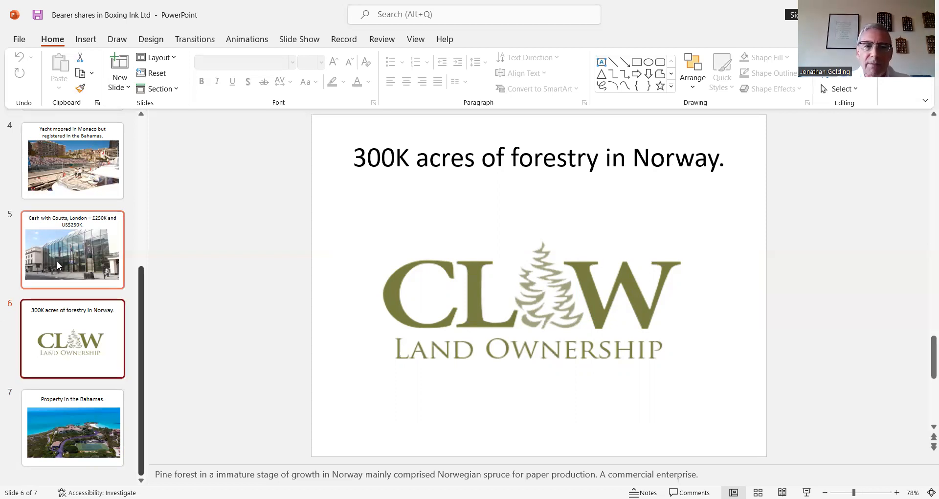
left_click(72, 249)
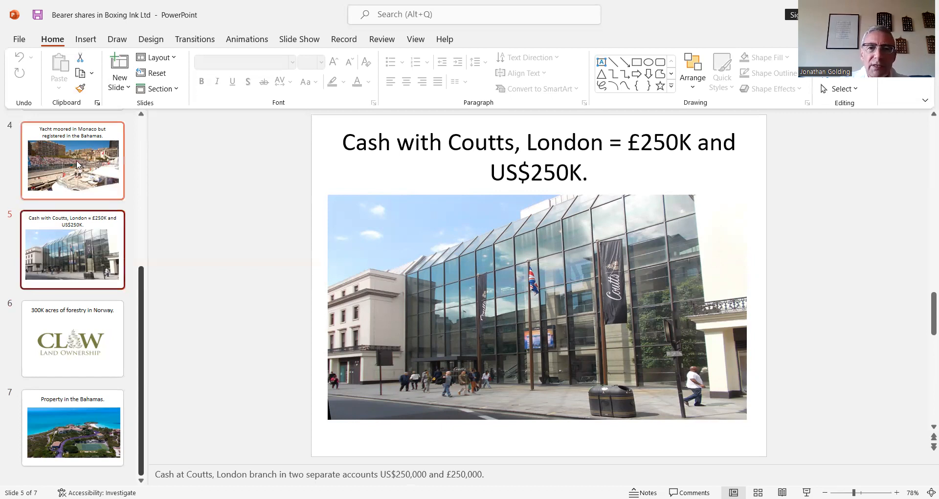
- Return to slide 4, the Monaco yacht, and bring the first slides into view
left_click(72, 160)
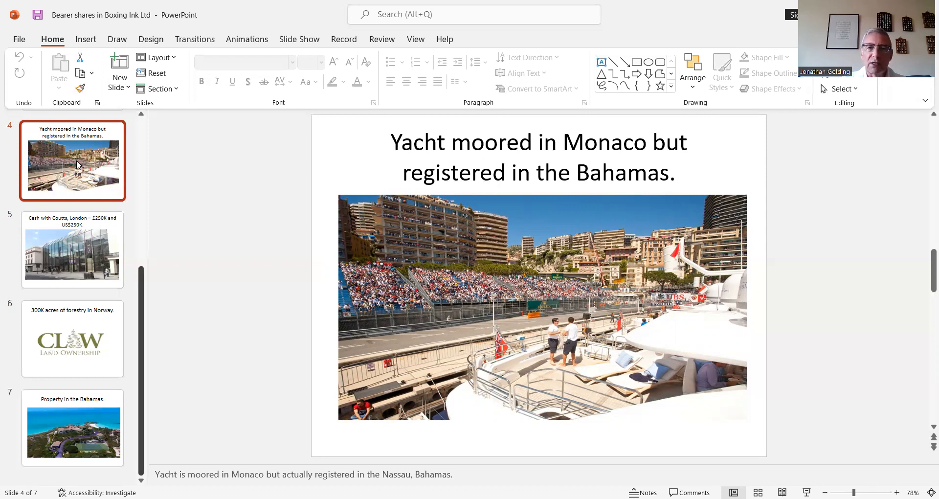
mouse_move(88, 173)
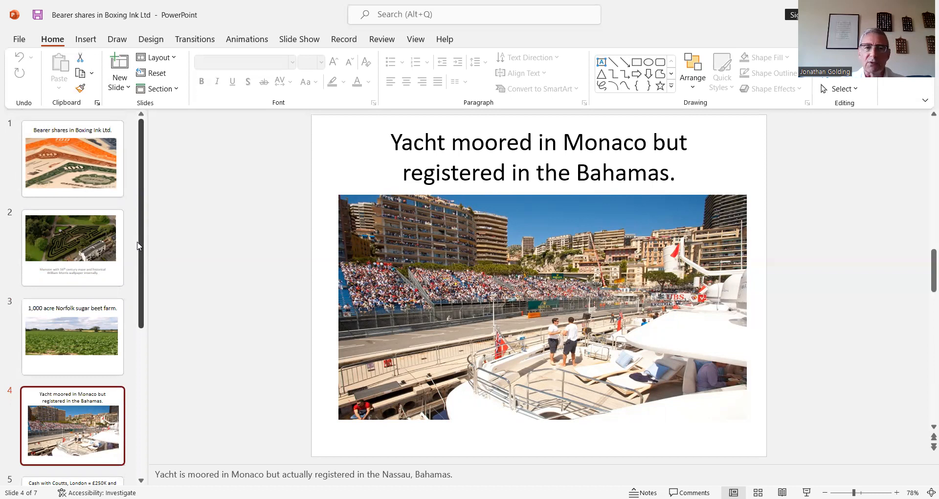
left_click(70, 246)
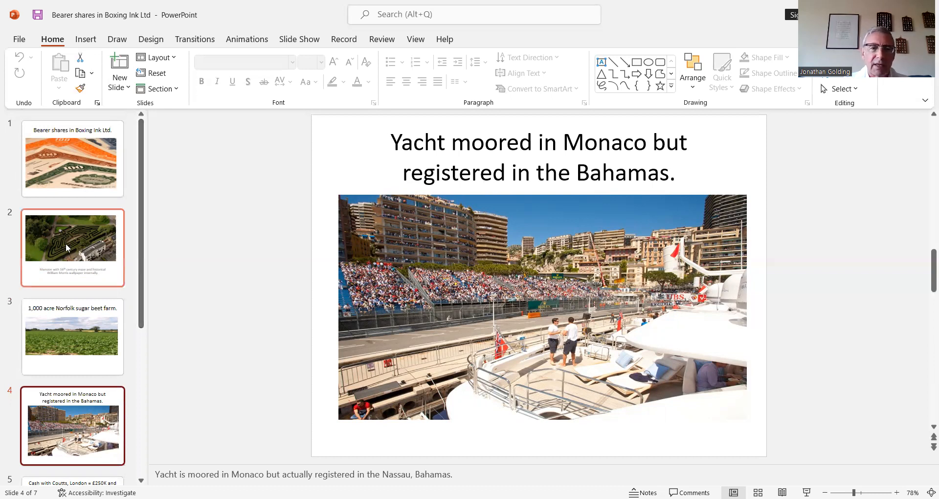
- Return to slide 3, the 1,000 acre Norfolk sugar beet farm
left_click(72, 336)
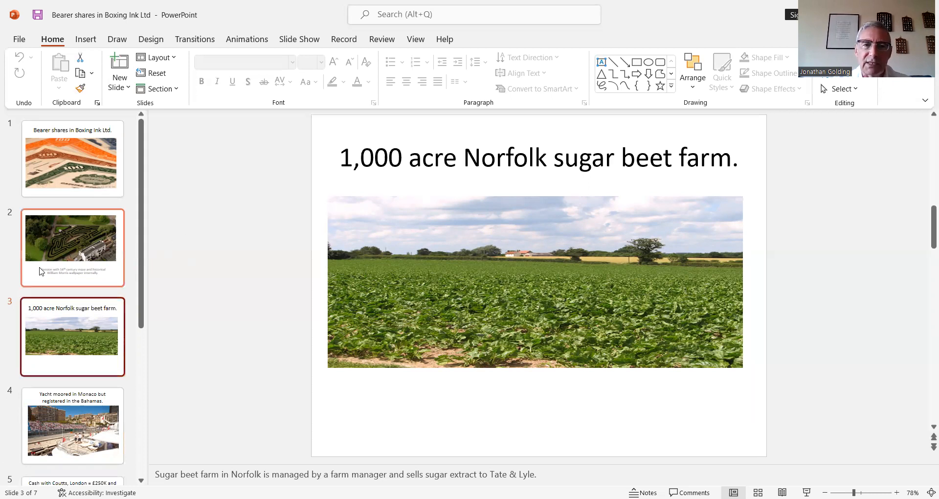
- Return to slide 2, the mansion with the 16th century maze and William Morris wallpaper
left_click(72, 248)
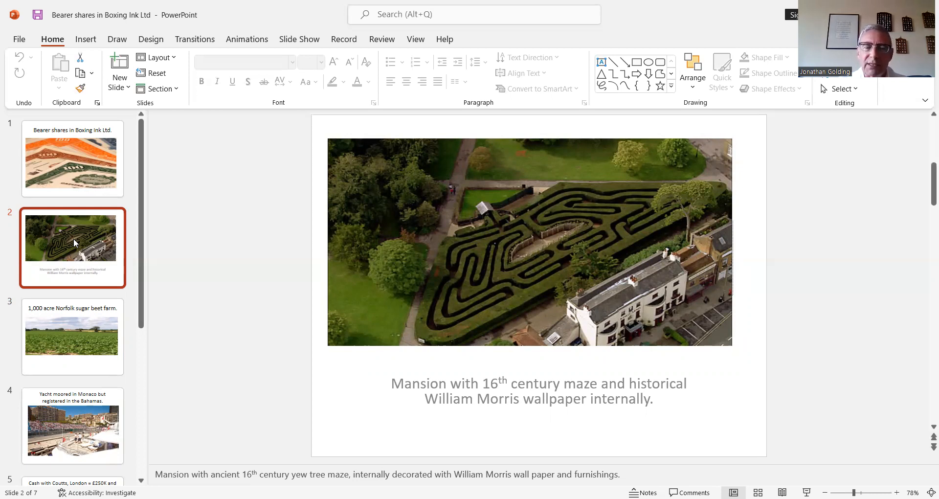
mouse_move(26, 167)
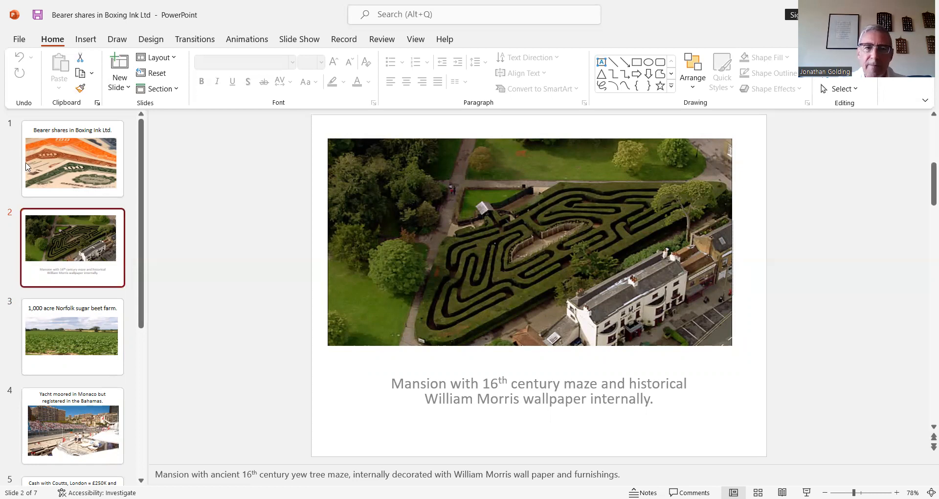
- Return to slide 1, Bearer shares in Boxing Ink Ltd., with its Isle of Man note
left_click(72, 157)
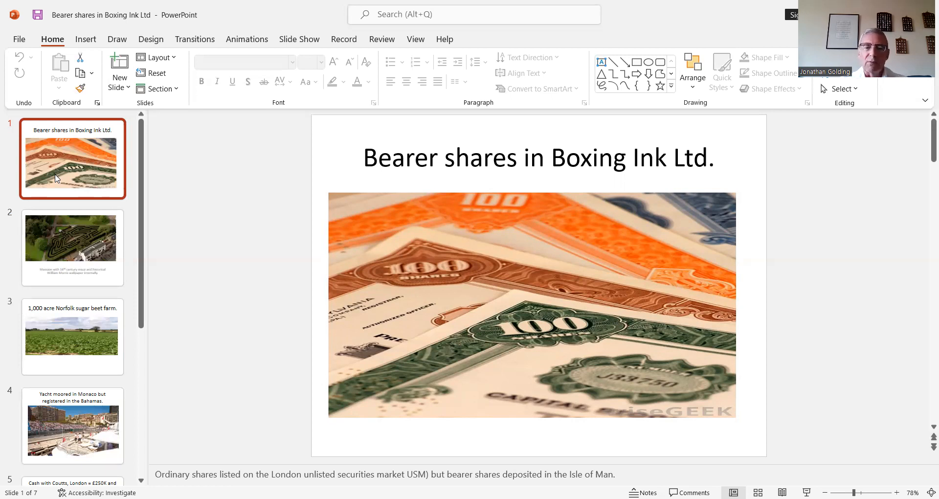
- Step forward from the title slide through the mansion and Monaco yacht slides
left_click(72, 246)
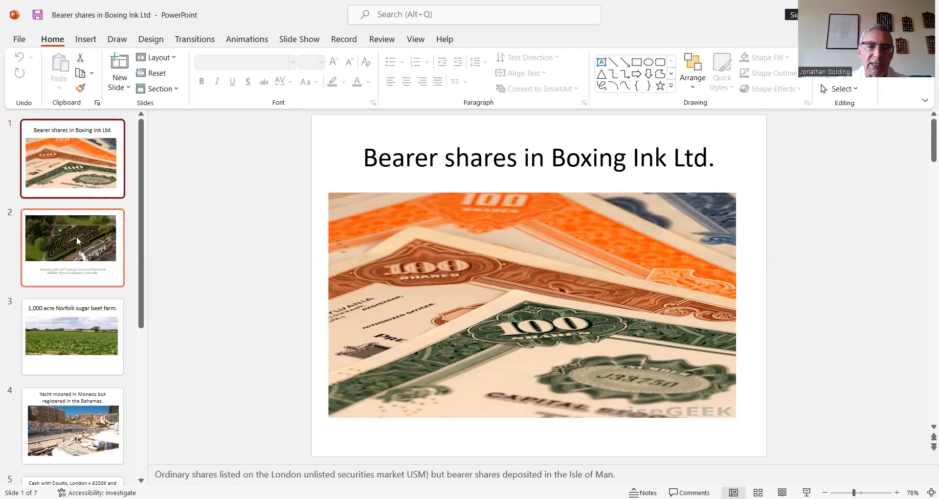
left_click(72, 248)
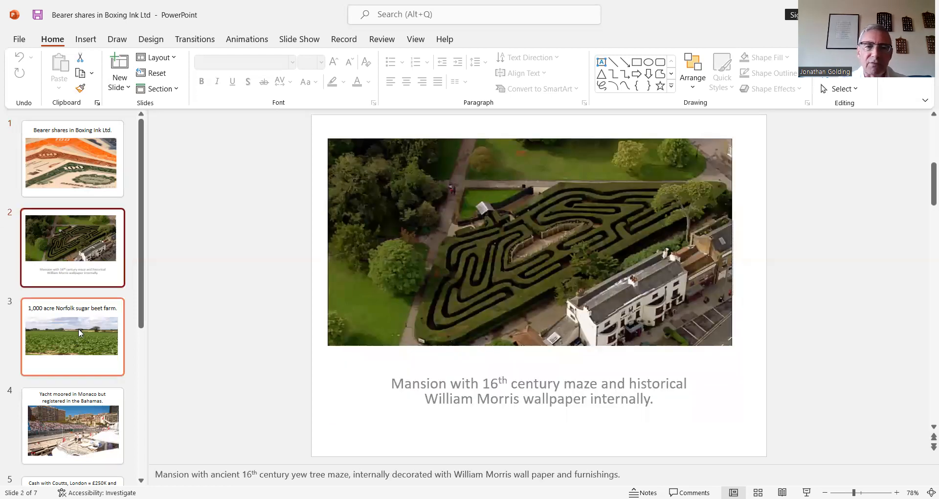
left_click(72, 336)
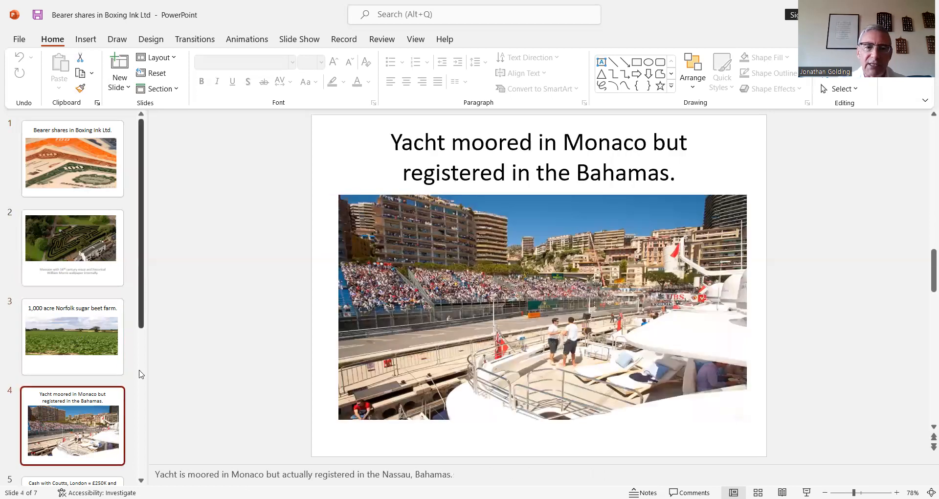
scroll("down", 3)
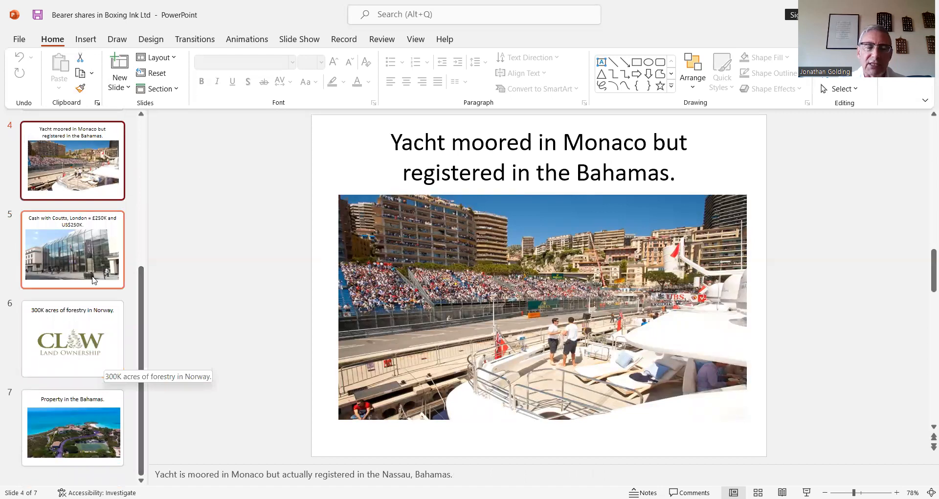
- Continue through the Coutts cash and Norway forestry slides to slide 7, Property in the Bahamas
left_click(72, 248)
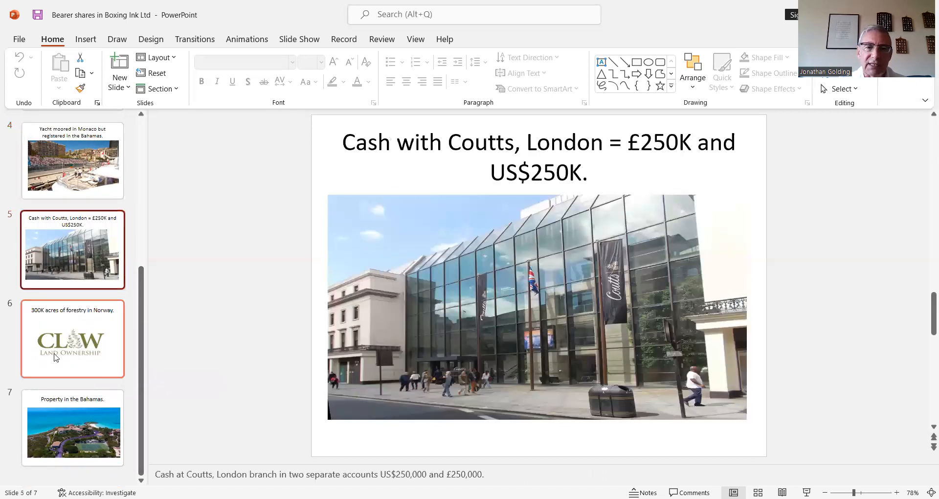
left_click(72, 338)
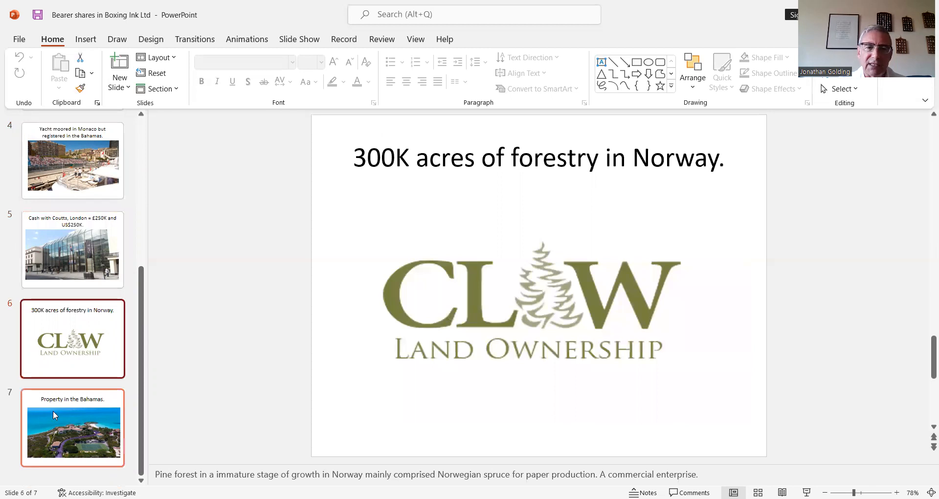
left_click(72, 427)
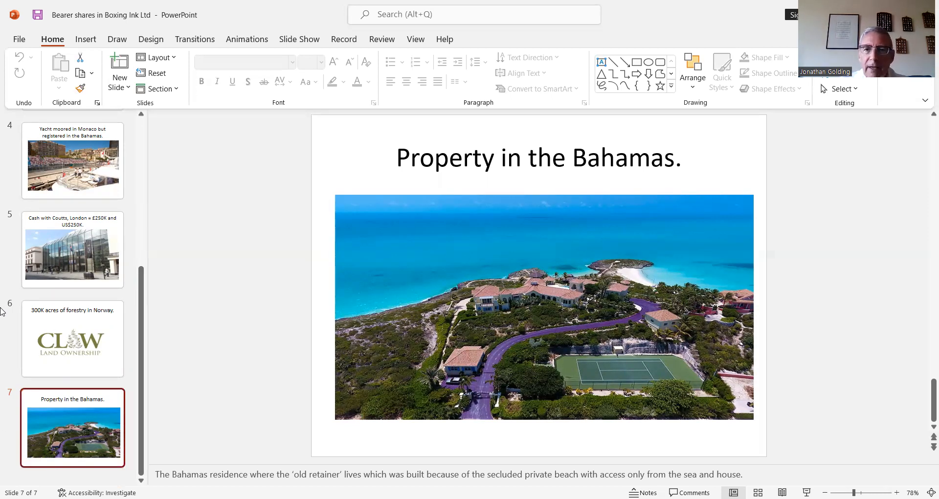
left_click(72, 160)
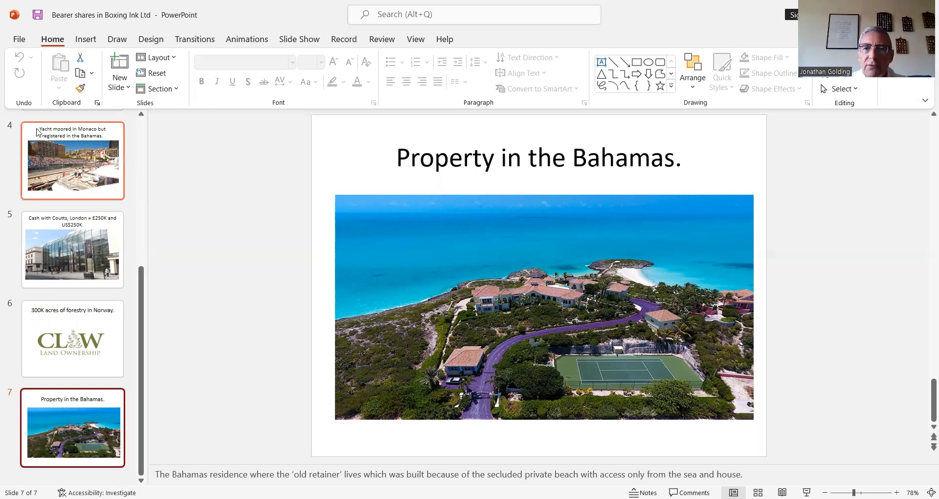